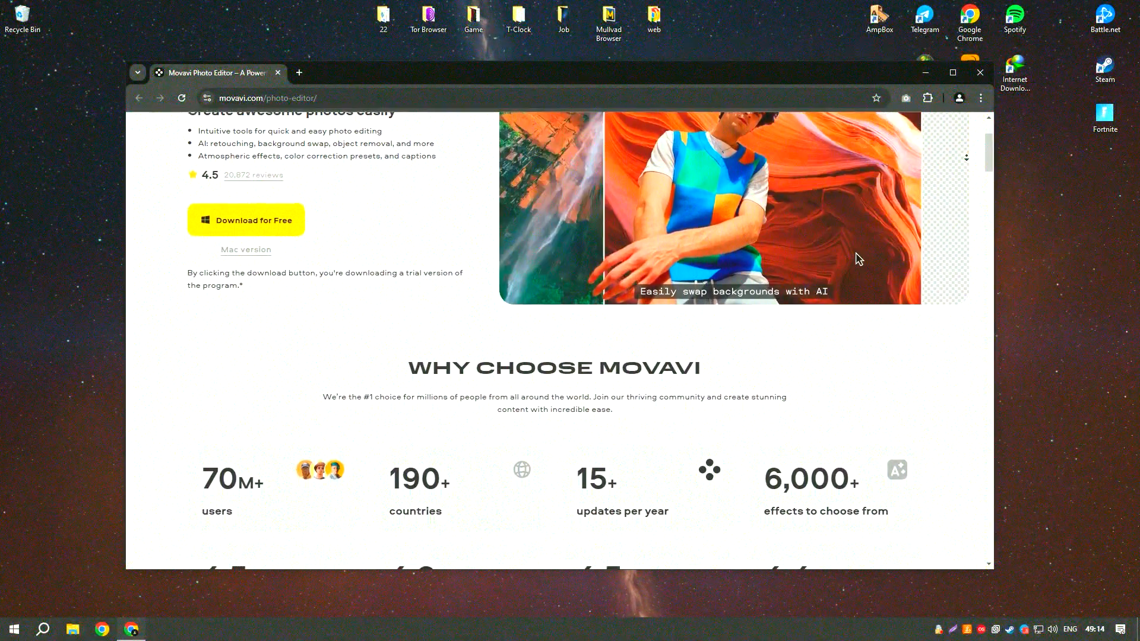
# Scroll the Movavi Photo Editor page down past the ratings to the What's New feature cards
pyautogui.scroll(-3)
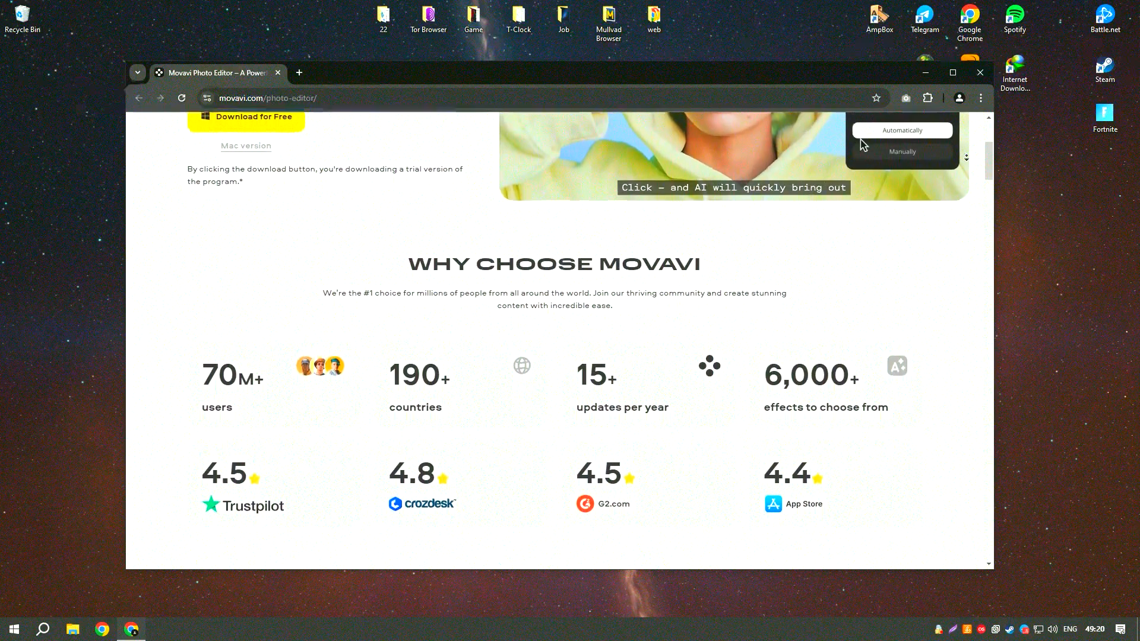
pyautogui.scroll(-3)
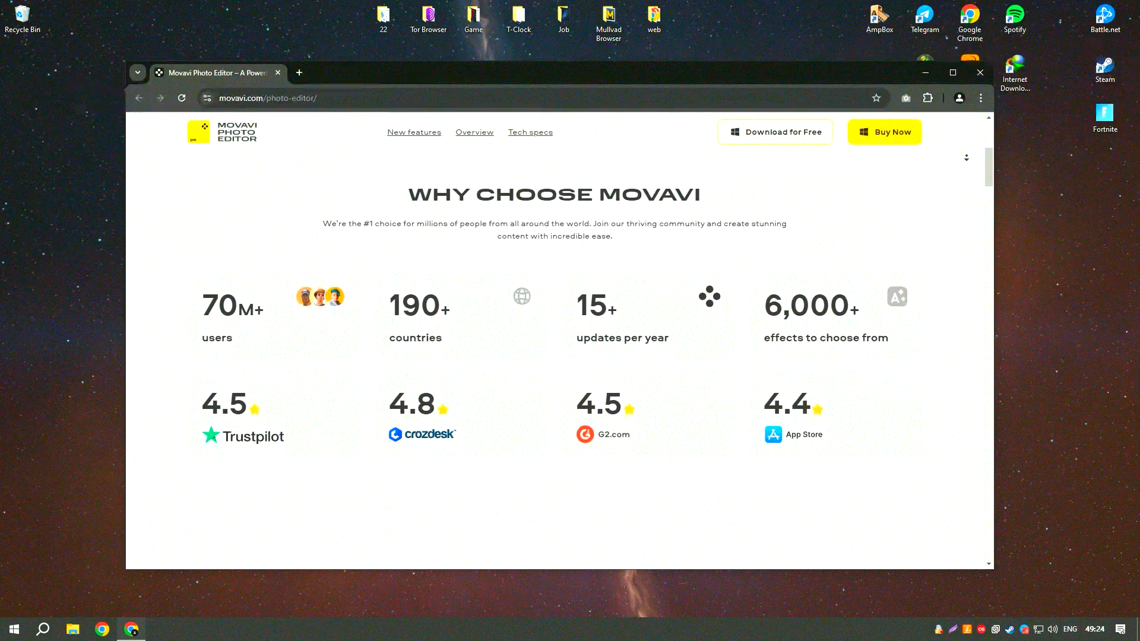
pyautogui.scroll(-3)
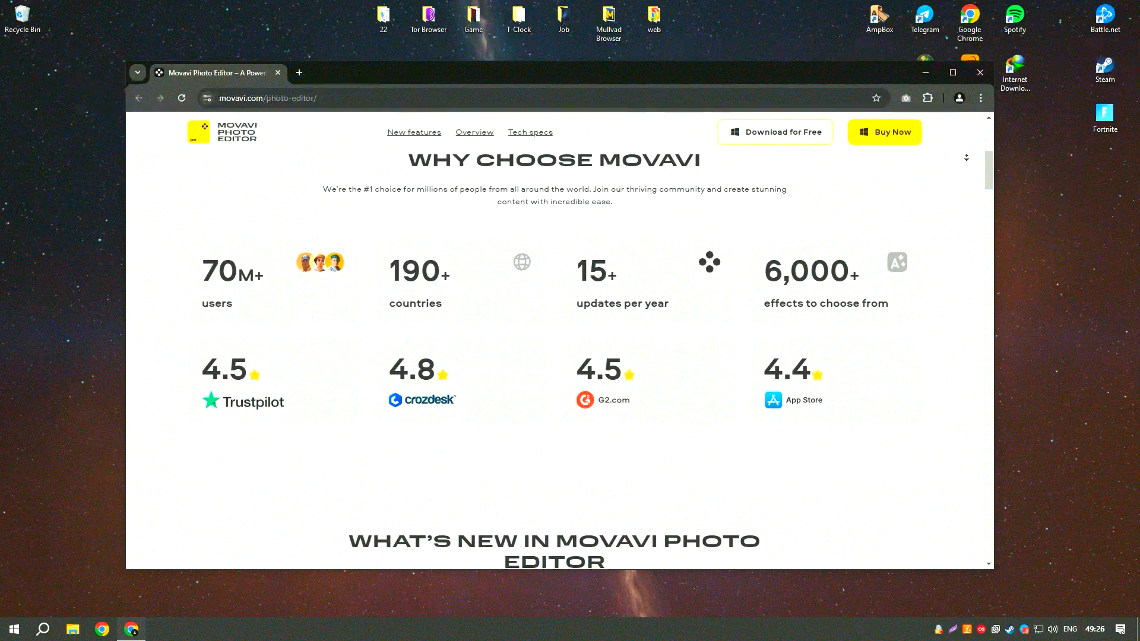
pyautogui.scroll(-3)
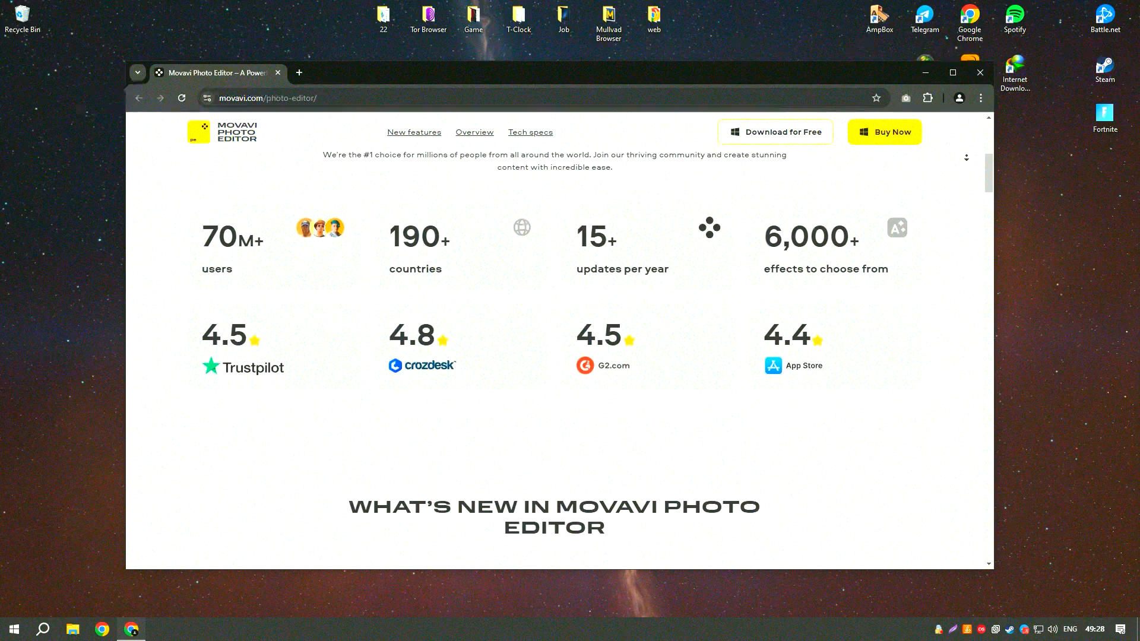
pyautogui.scroll(-3)
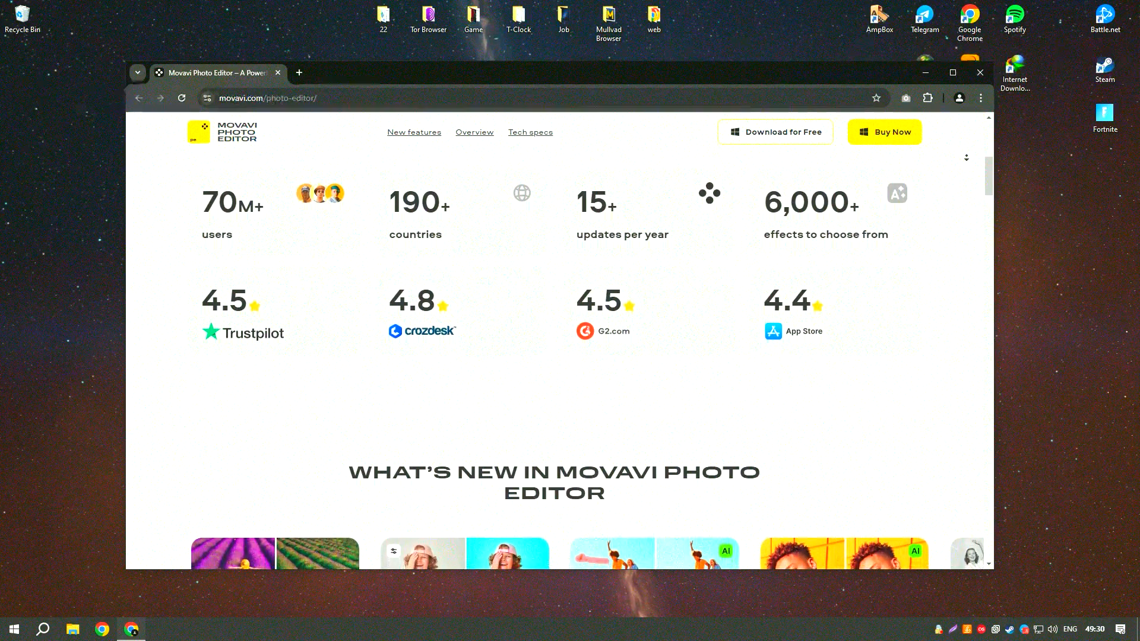
pyautogui.scroll(-3)
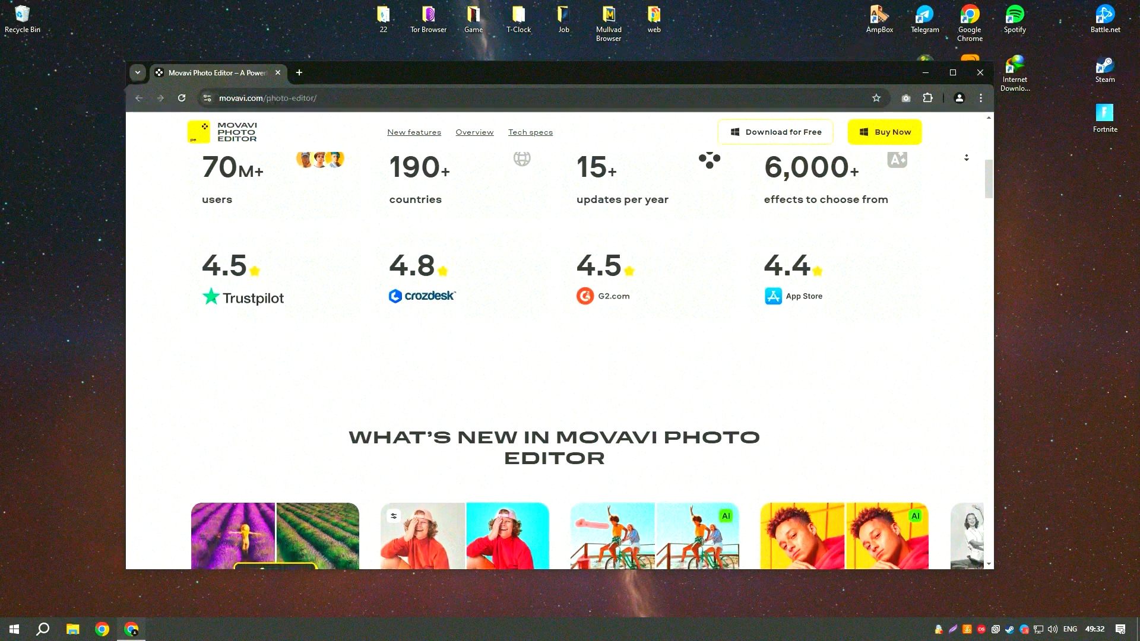
pyautogui.scroll(-3)
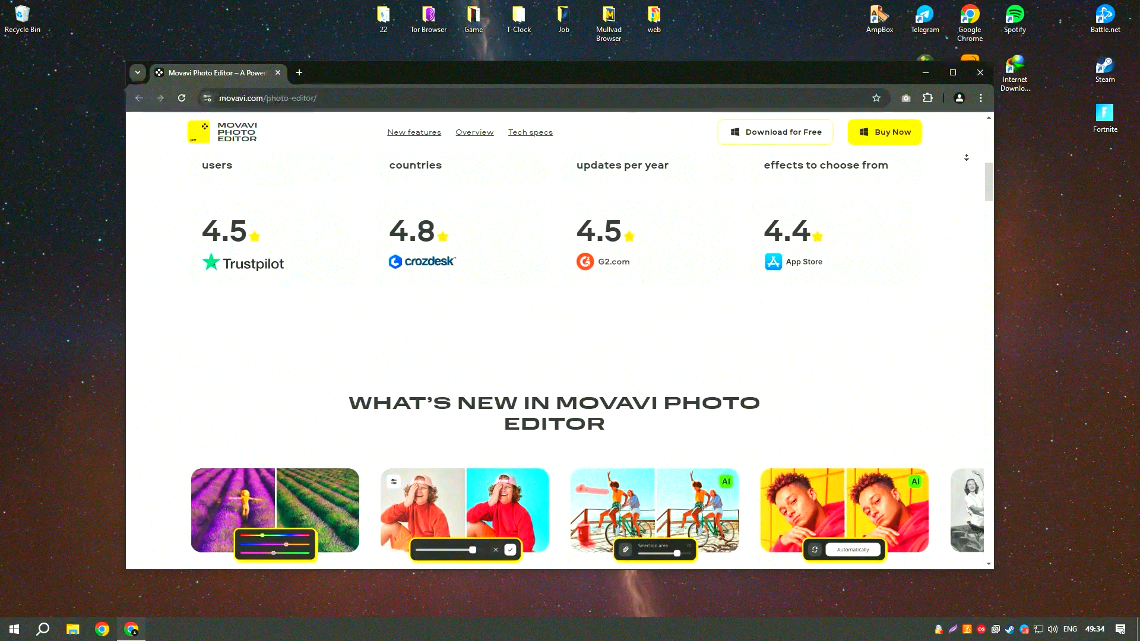
pyautogui.scroll(-3)
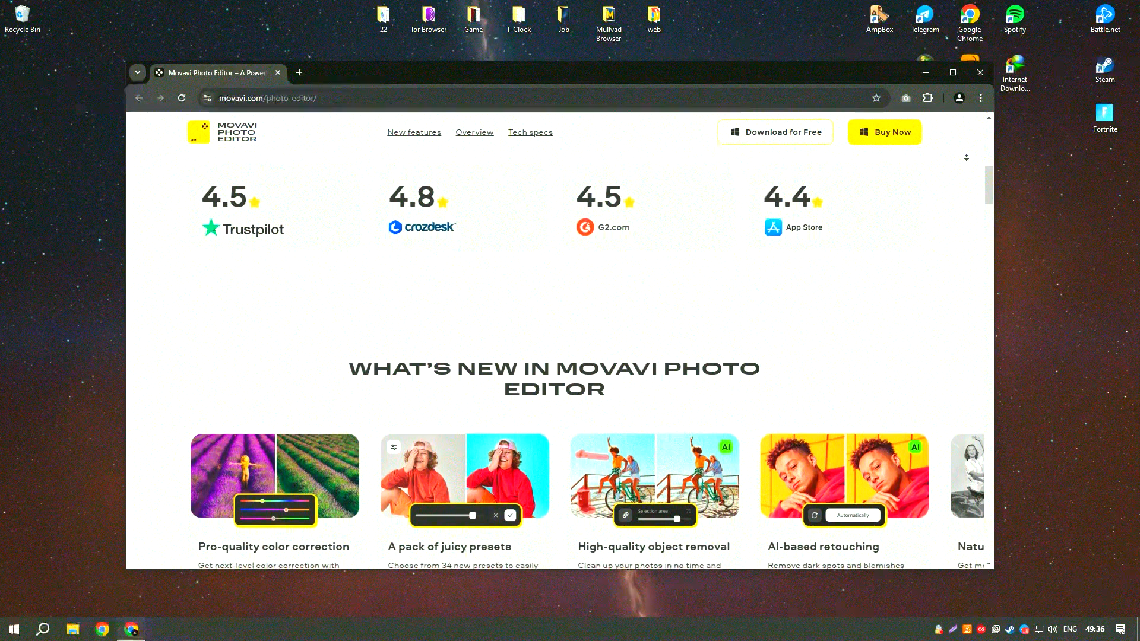
pyautogui.scroll(-3)
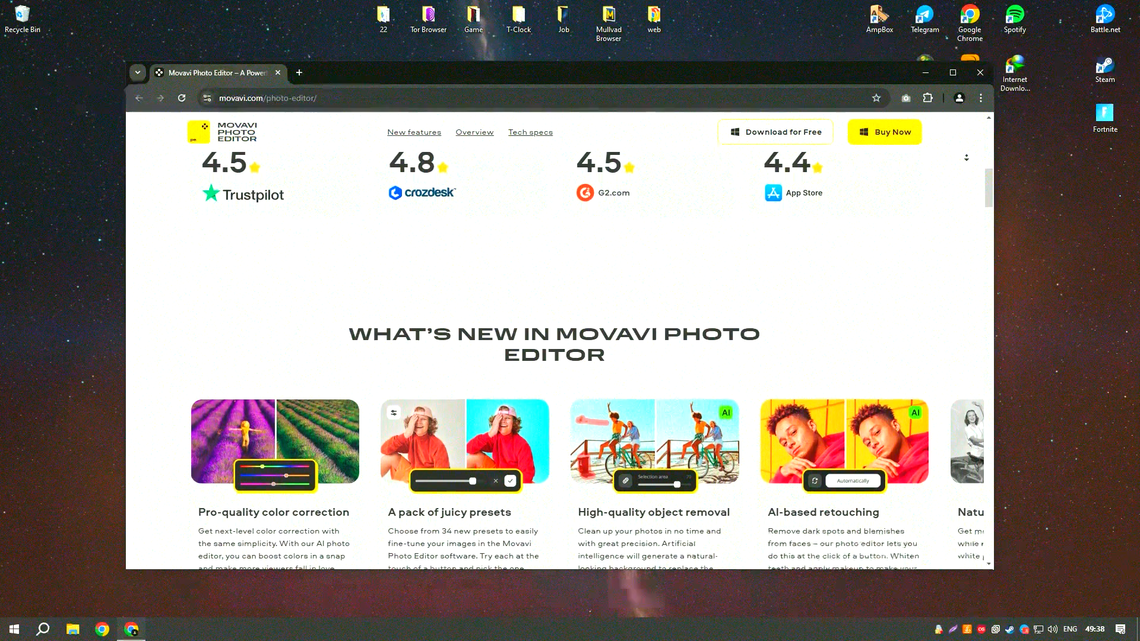
pyautogui.scroll(-3)
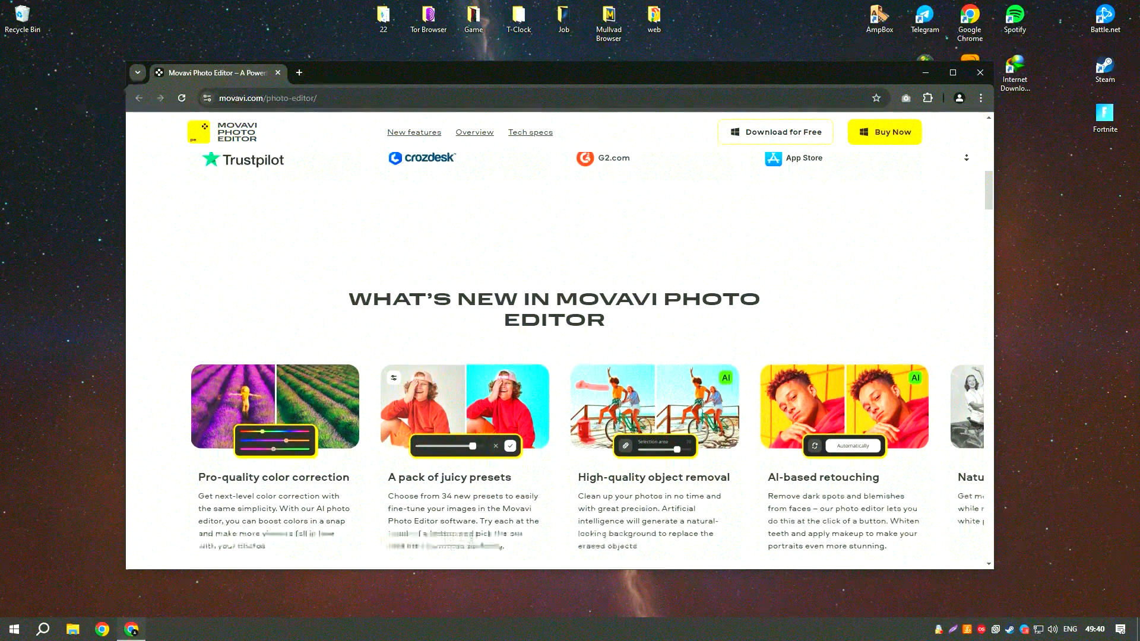
# Scroll further down past the Download for Free buttons to the Find the Right Tool list
pyautogui.scroll(-3)
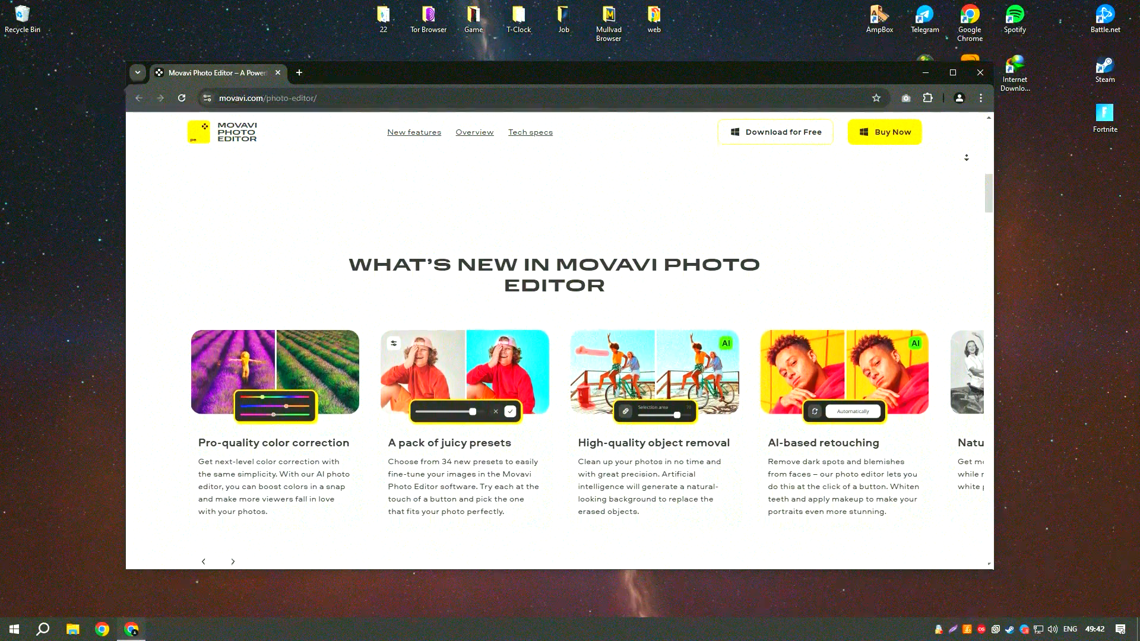
pyautogui.scroll(-3)
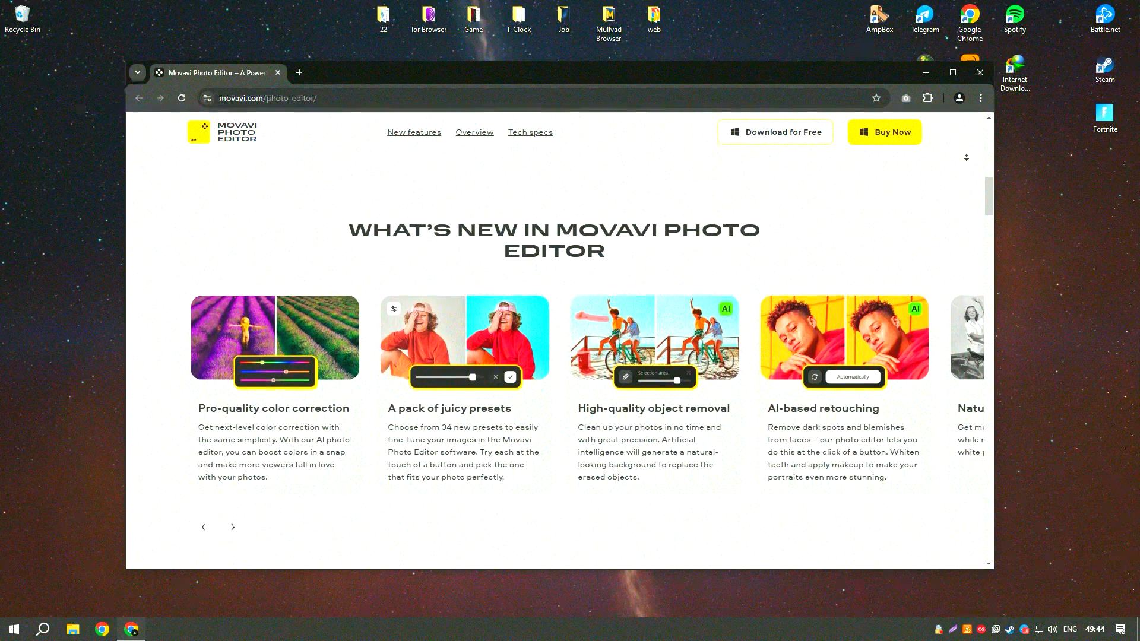
pyautogui.scroll(-3)
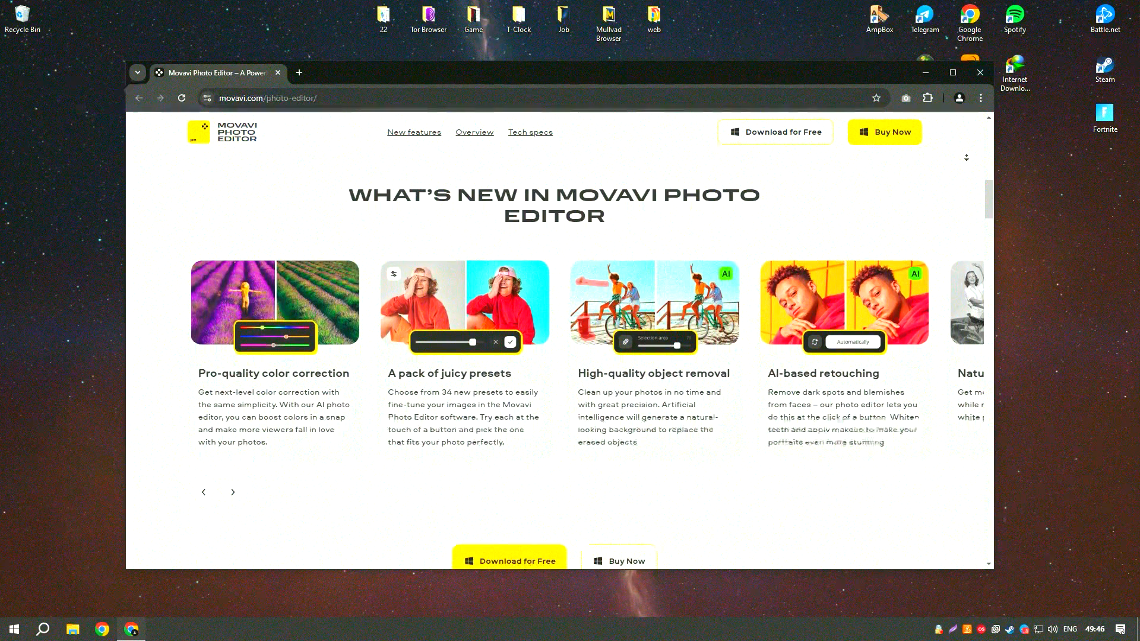
pyautogui.scroll(-3)
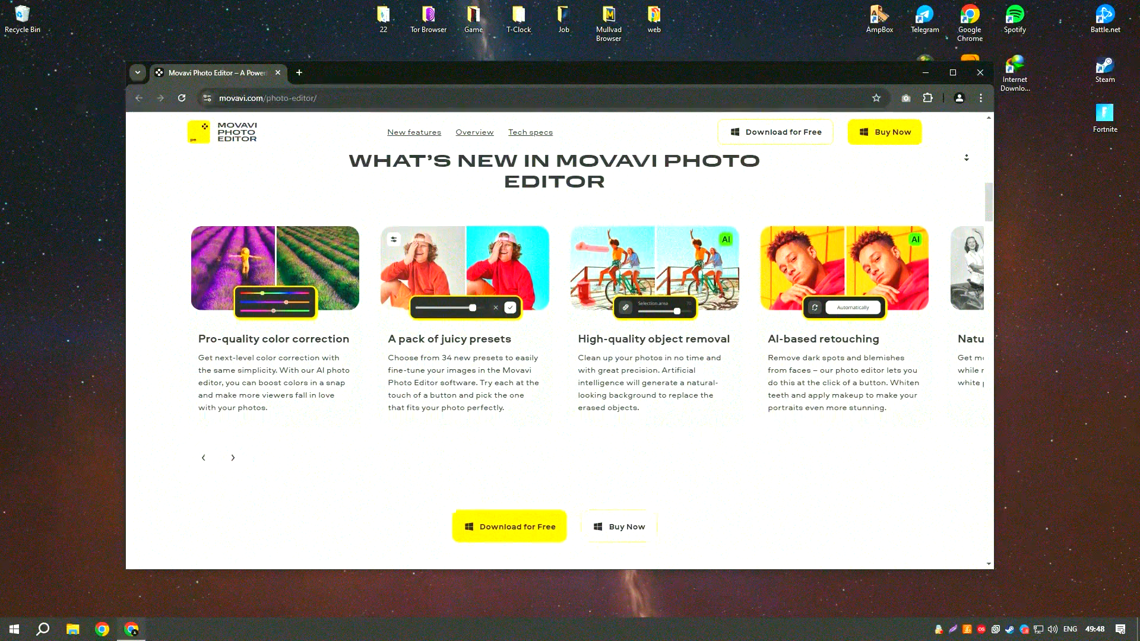
pyautogui.scroll(-3)
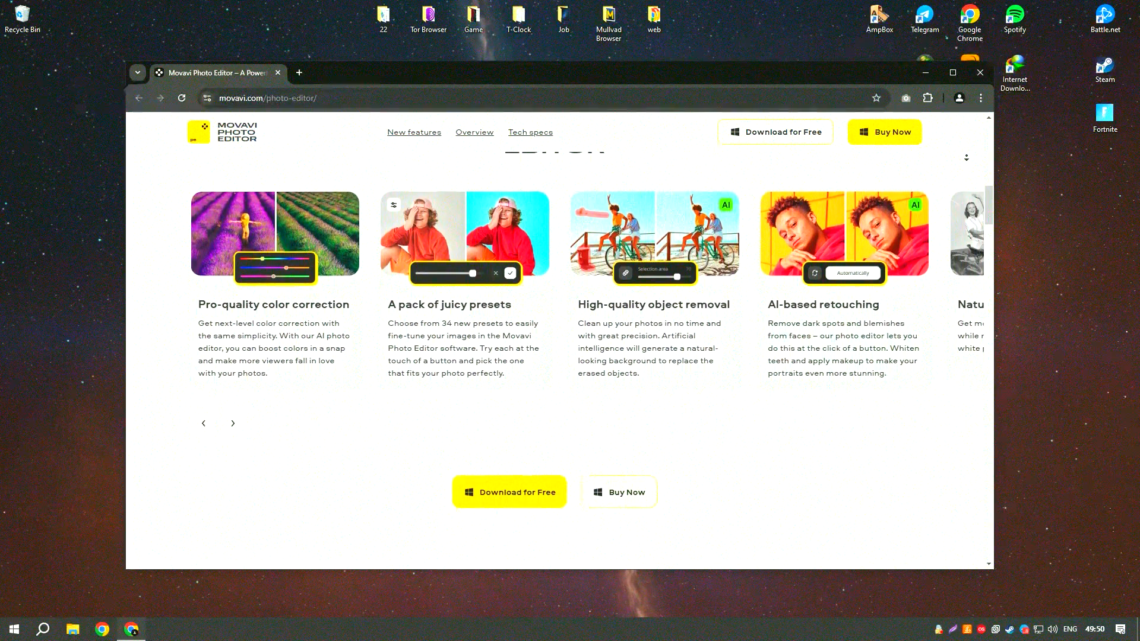
pyautogui.scroll(-3)
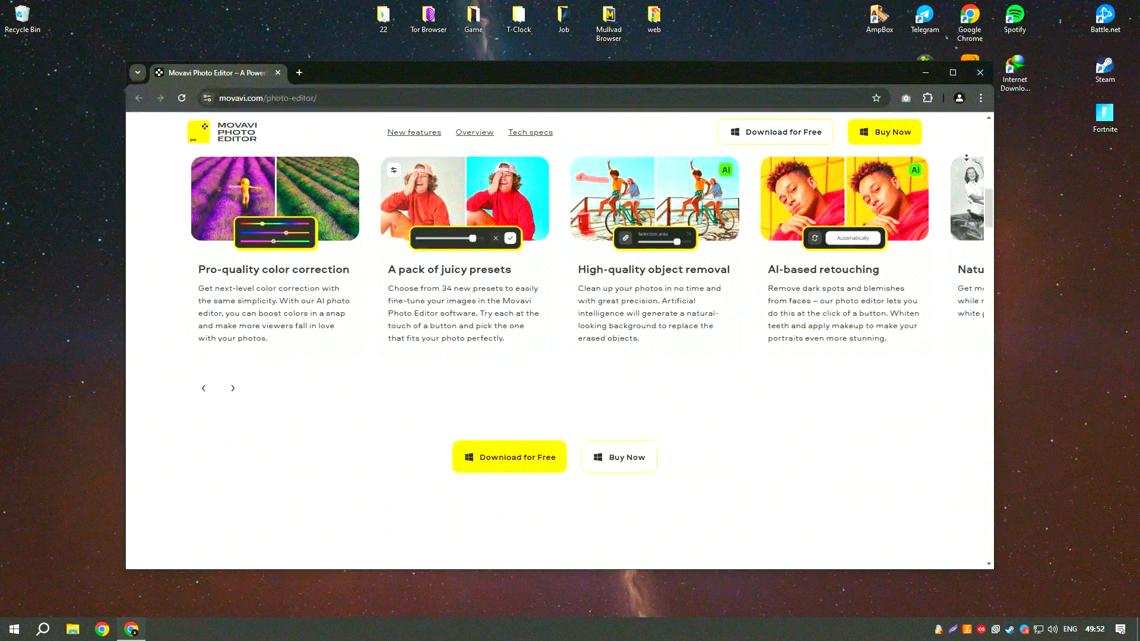
pyautogui.scroll(-3)
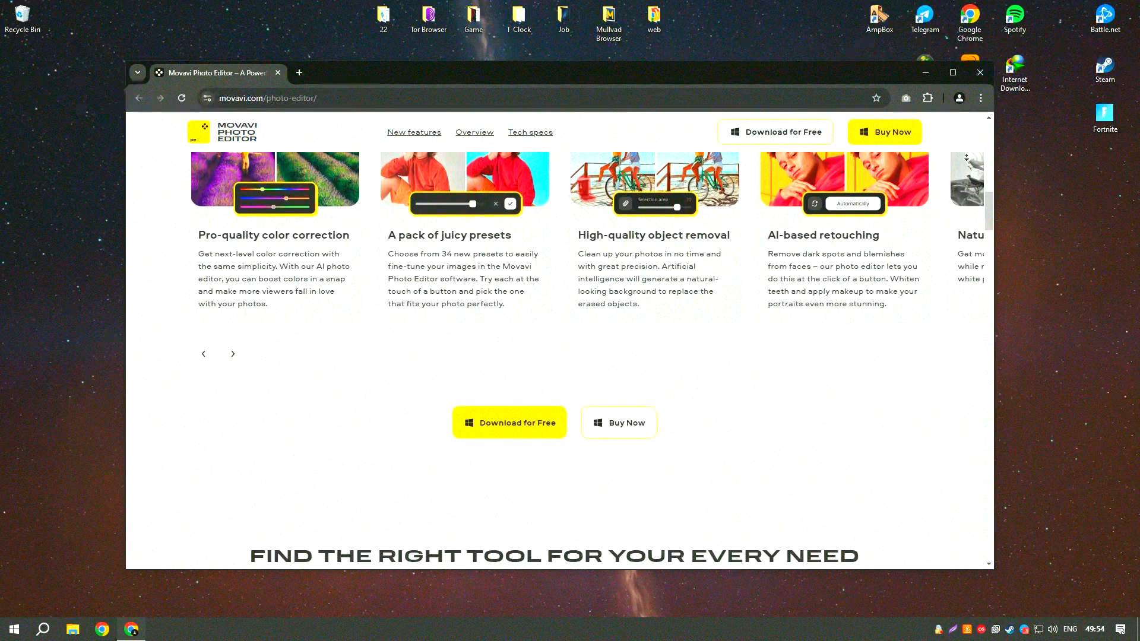
pyautogui.scroll(-3)
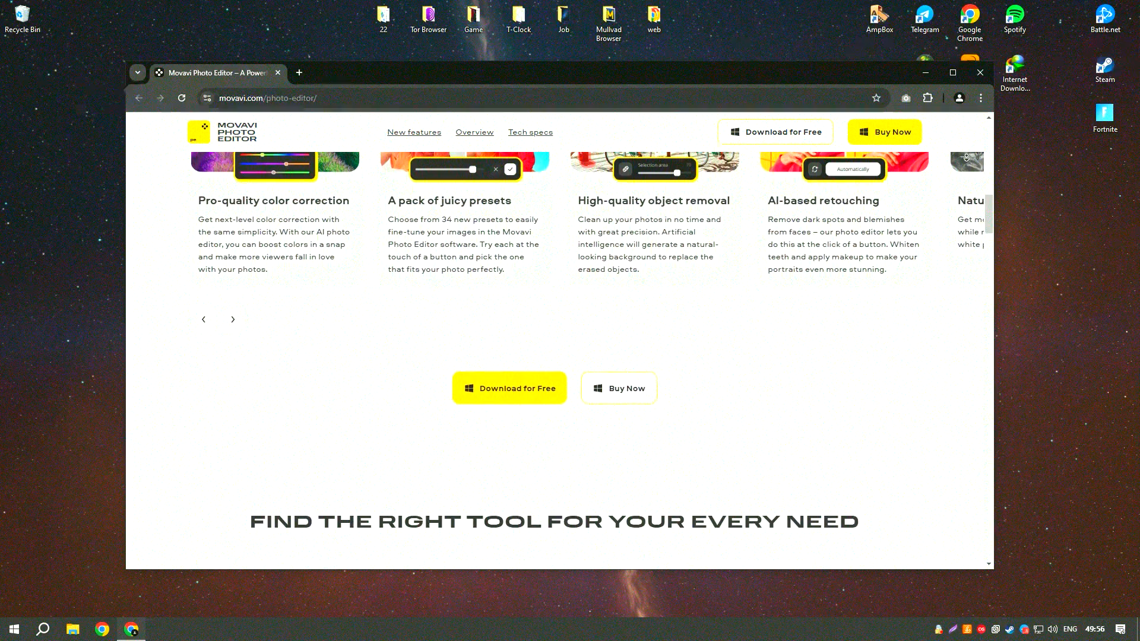
pyautogui.scroll(-3)
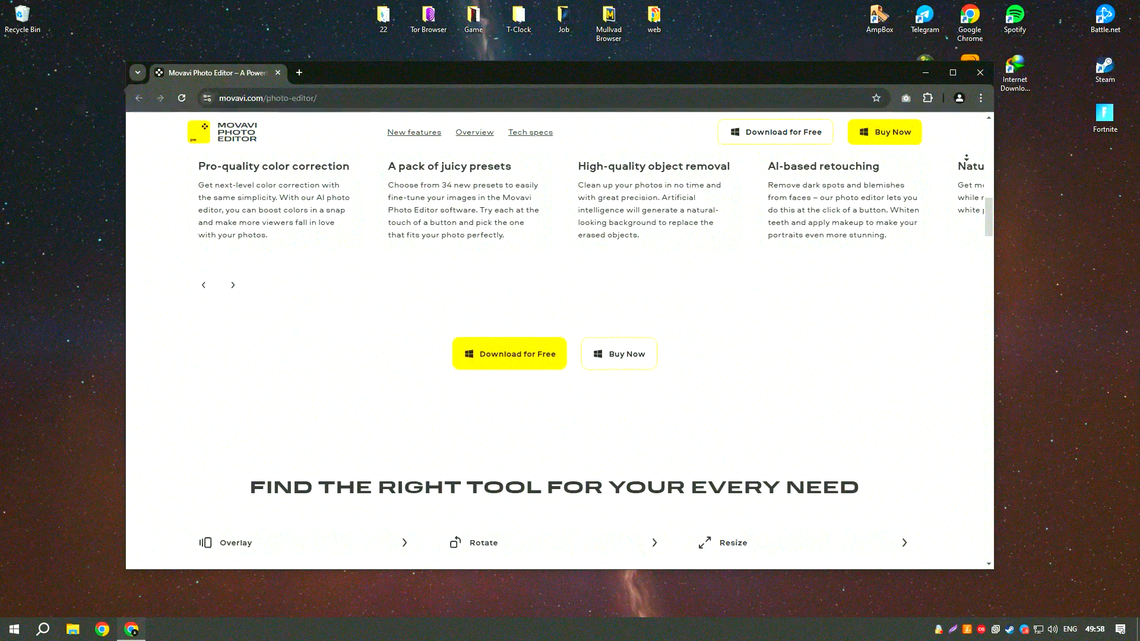
pyautogui.scroll(-3)
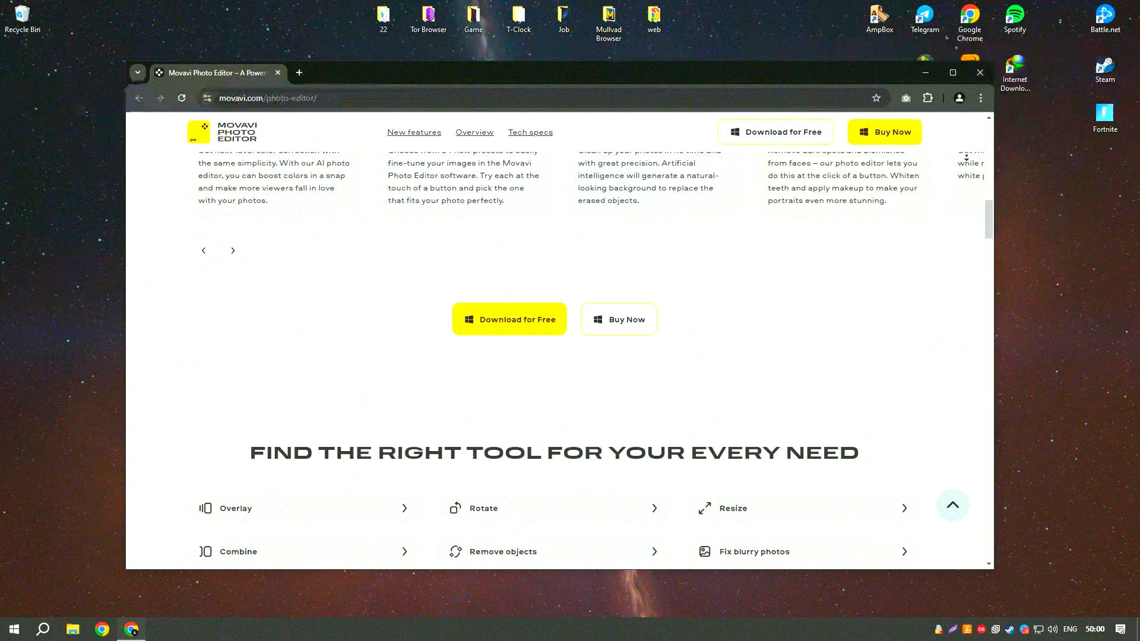
pyautogui.scroll(-3)
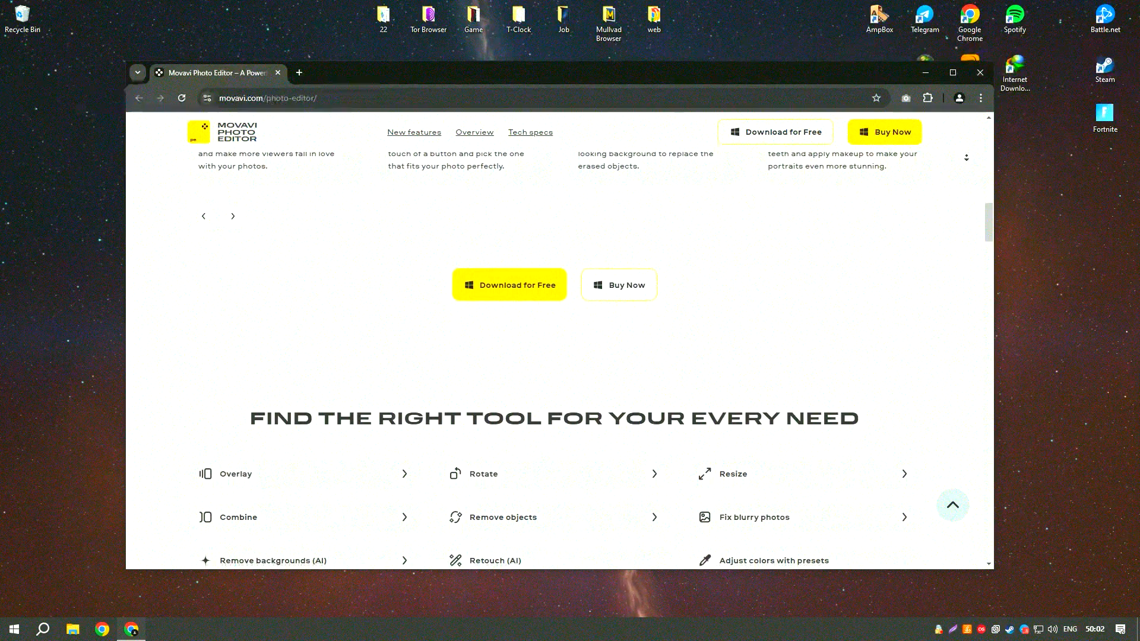
pyautogui.scroll(-3)
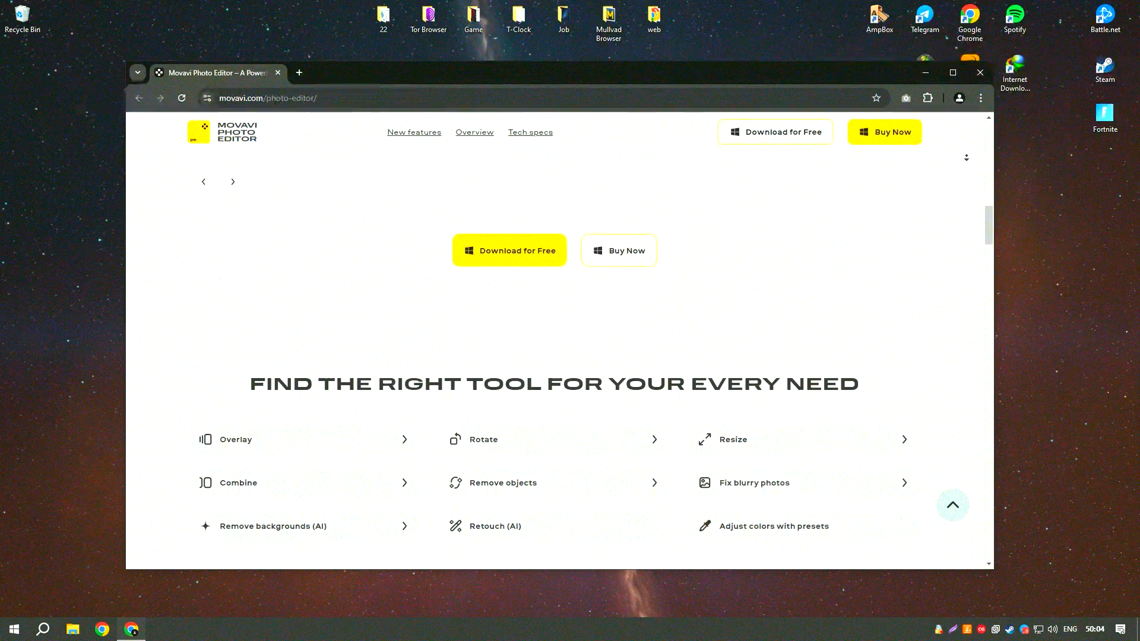
pyautogui.scroll(-3)
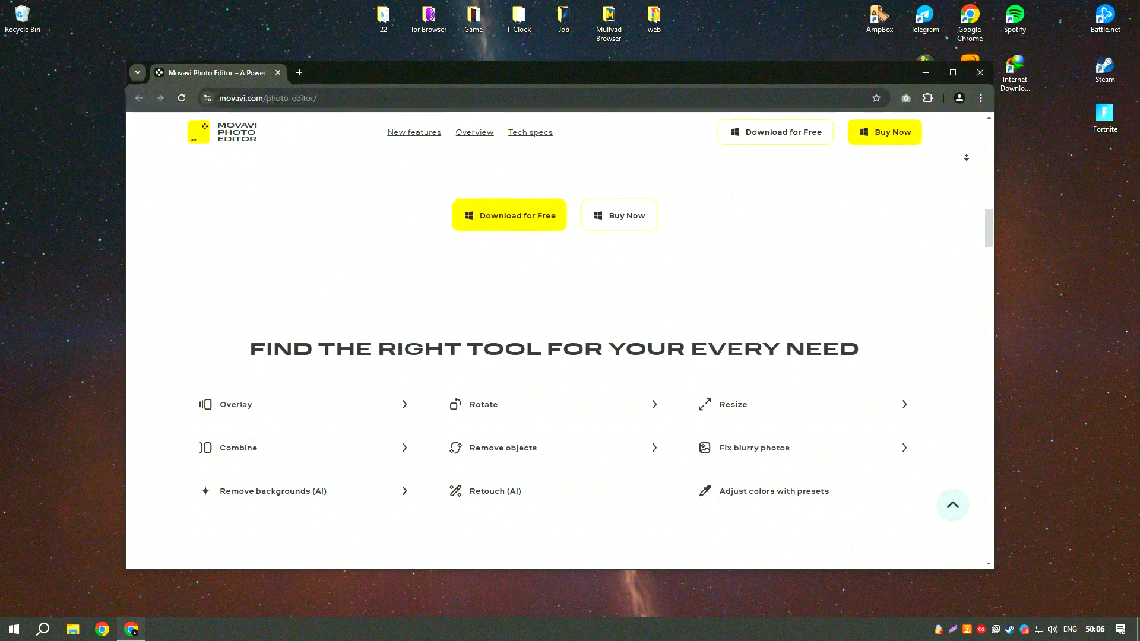
pyautogui.scroll(-3)
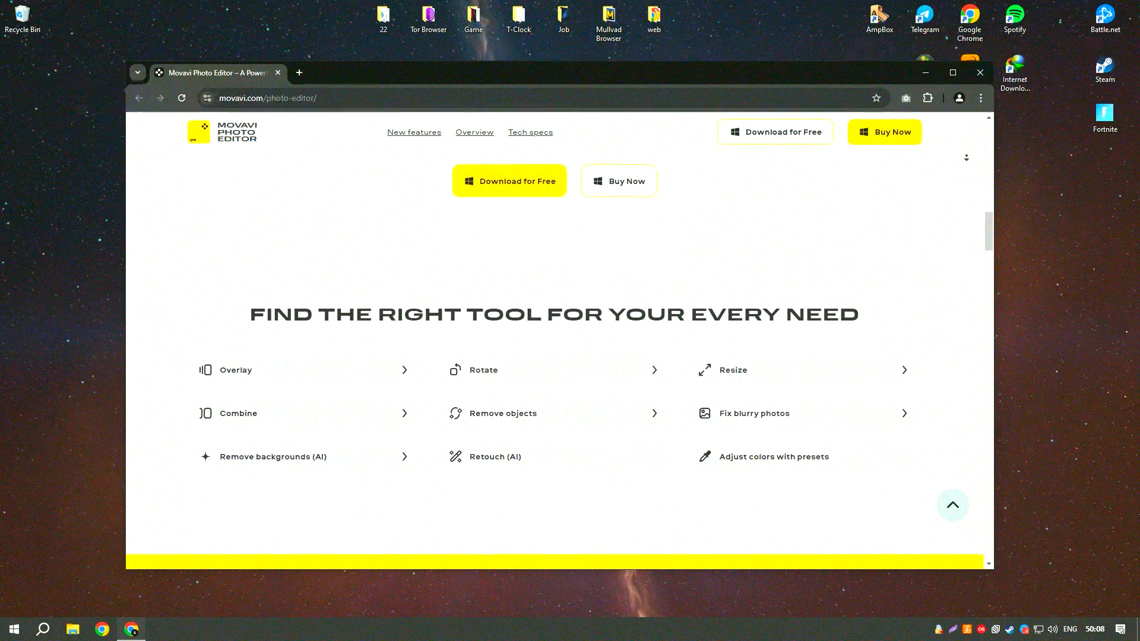
pyautogui.scroll(-3)
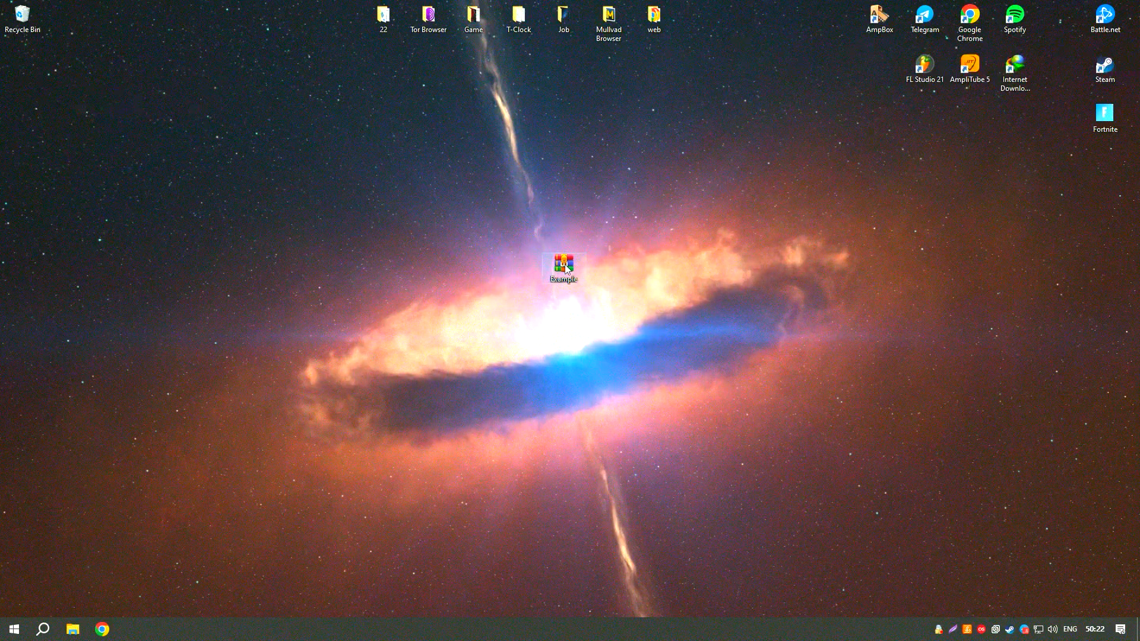
# Unlock Example.rar with its password, extract the Installer folder to the desktop, and close WinRAR
pyautogui.doubleClick(563, 265)
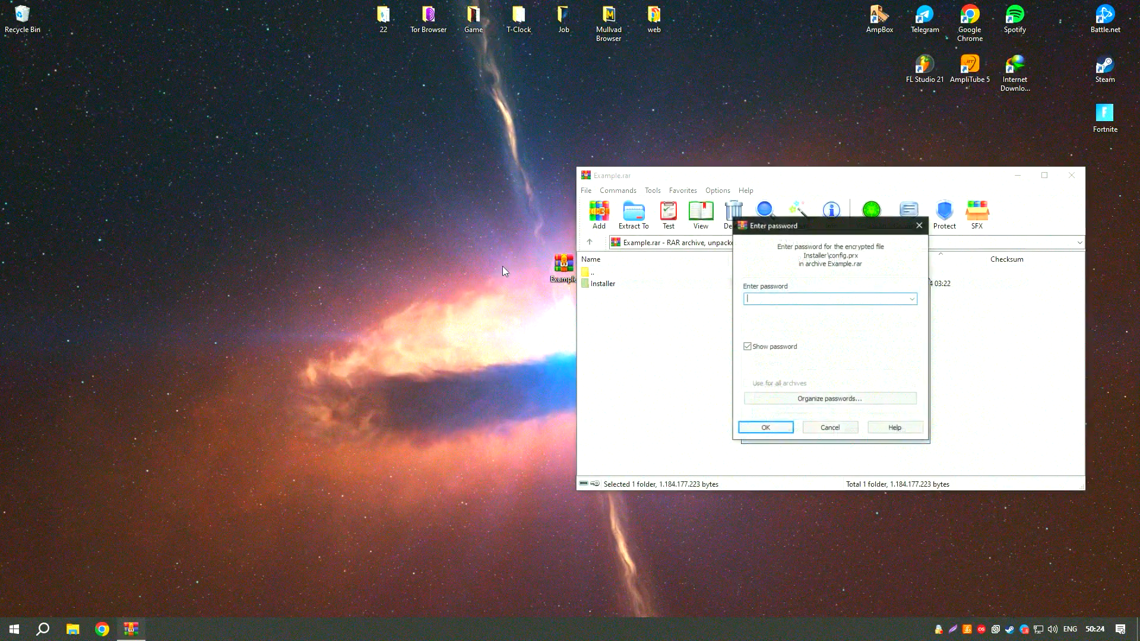
pyautogui.click(764, 428)
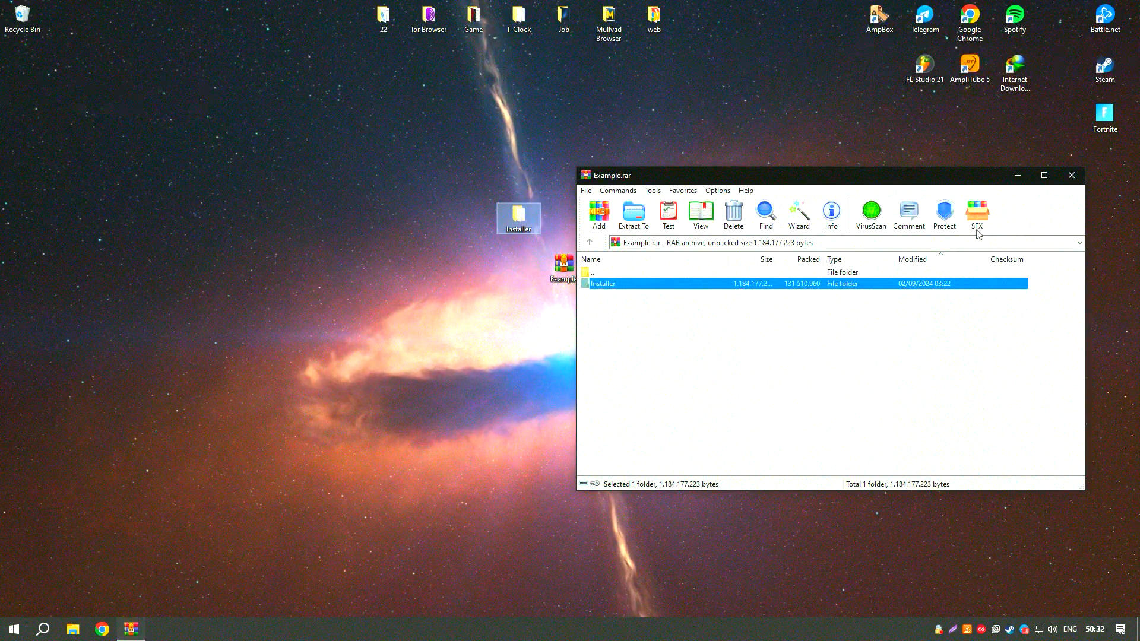
pyautogui.click(1070, 175)
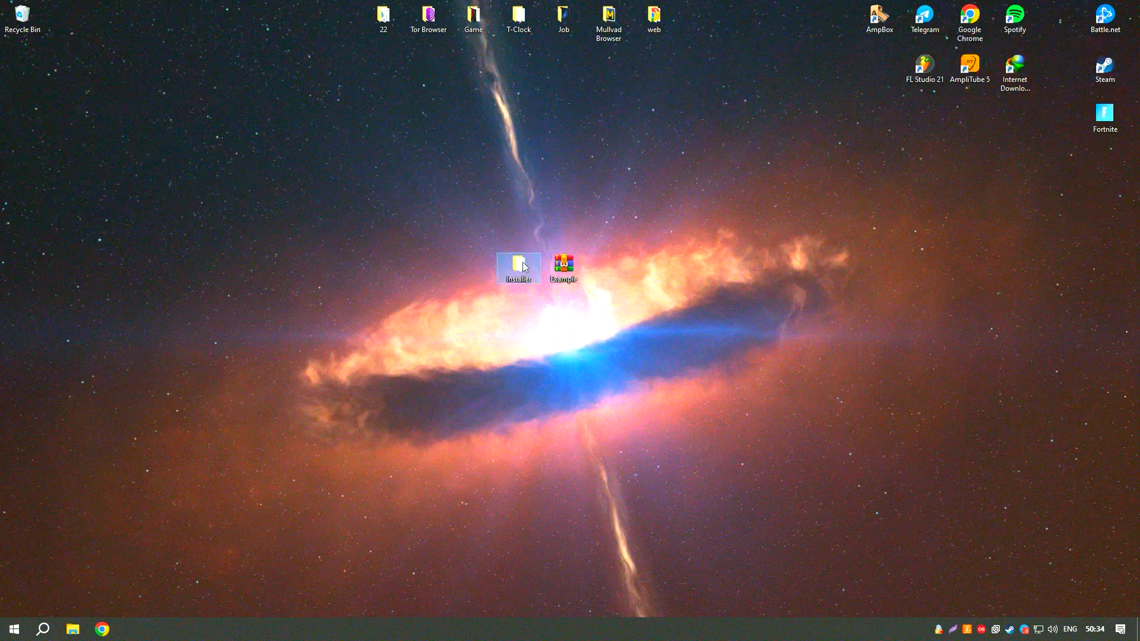
# Launch Setup from the extracted Installer folder, reaching its console language-selection prompt
pyautogui.doubleClick(517, 268)
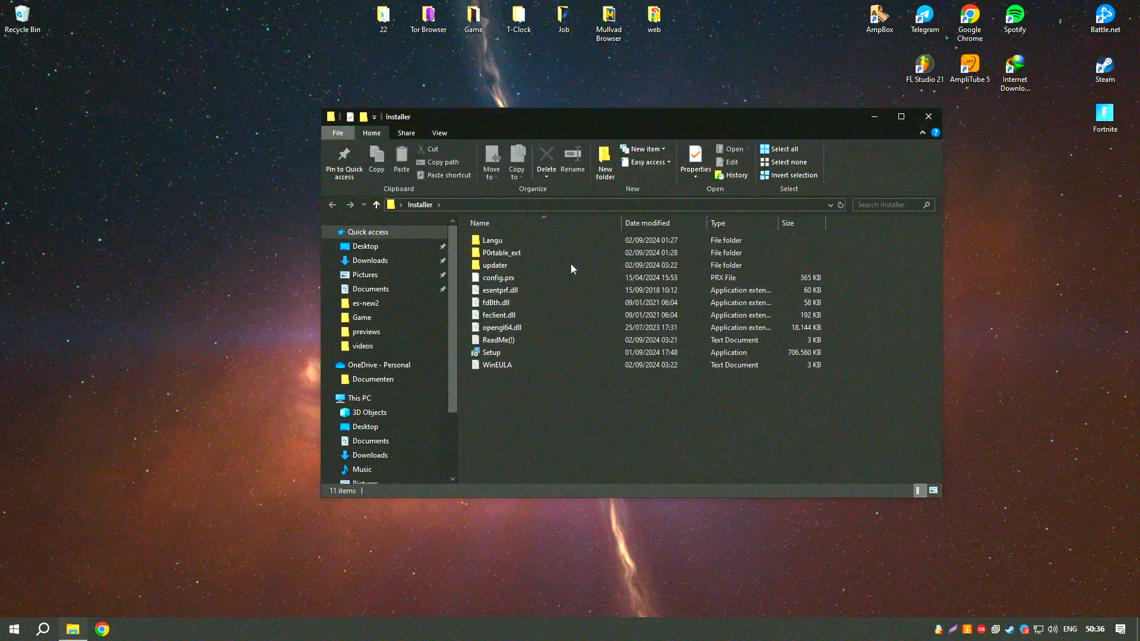
pyautogui.doubleClick(491, 353)
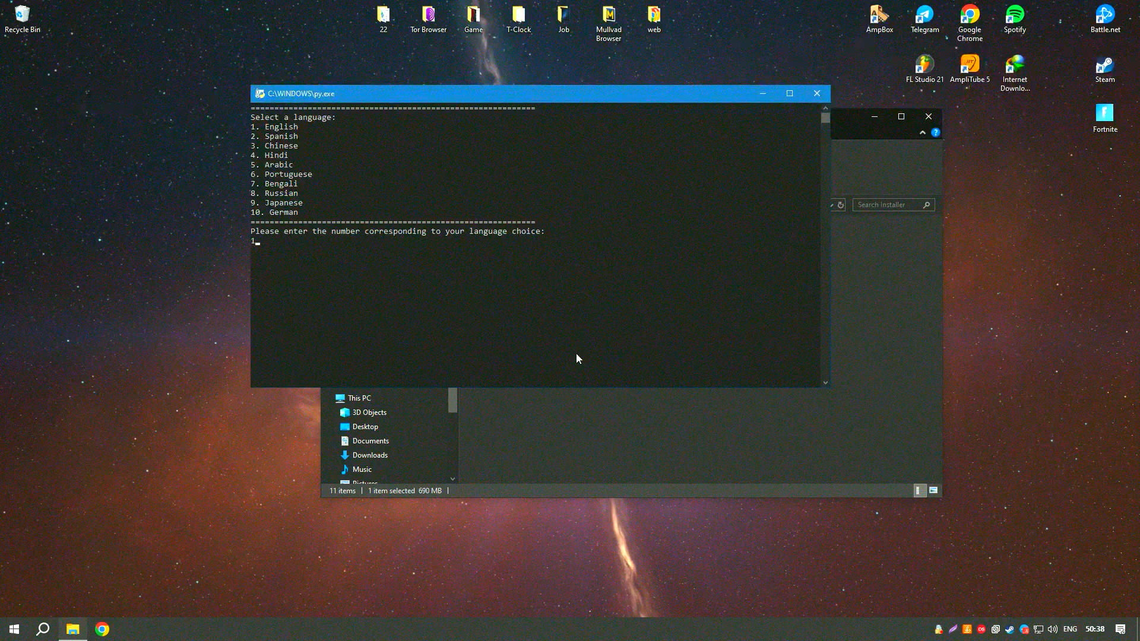